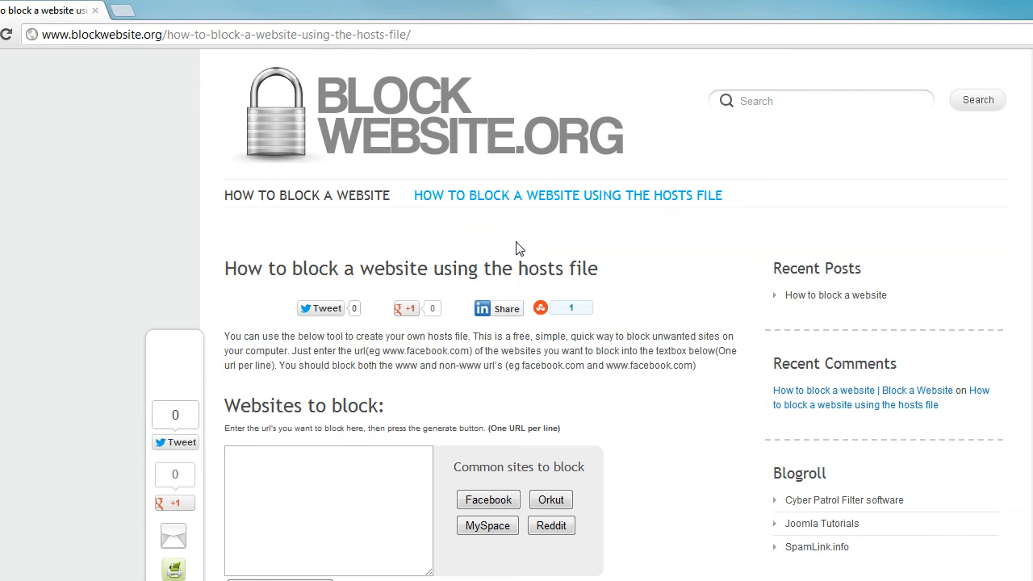
mouse_move(509, 251)
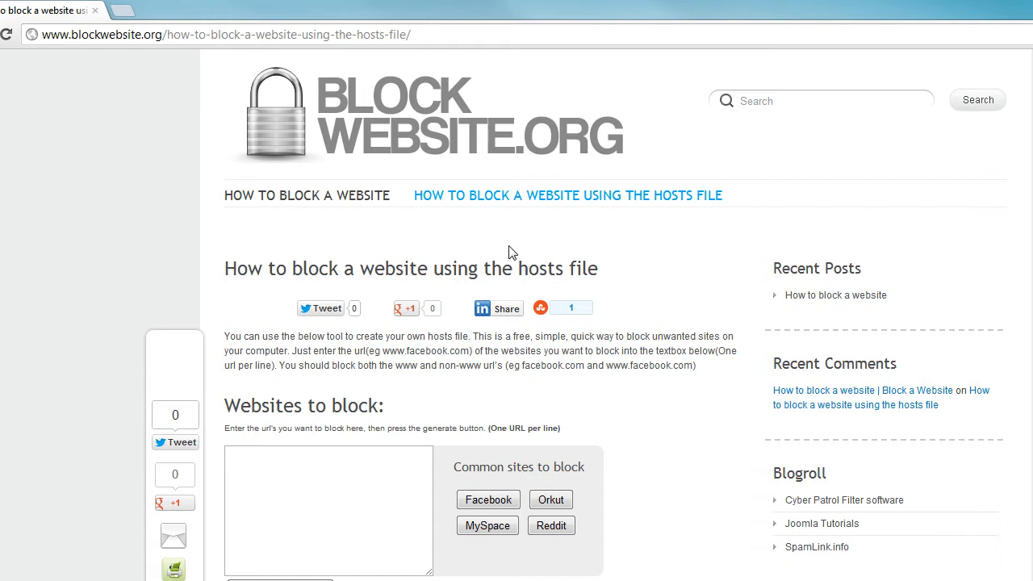
mouse_move(485, 259)
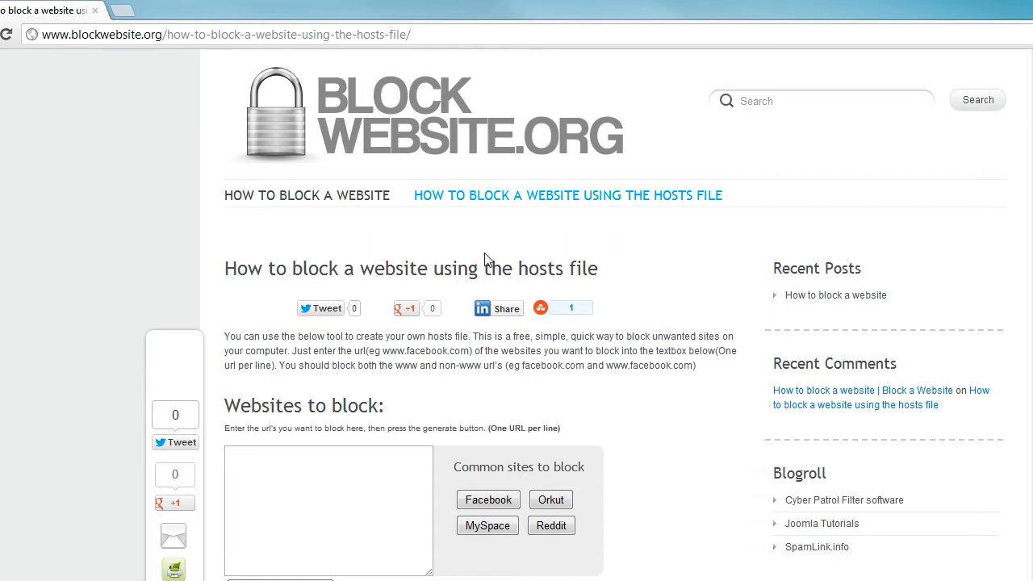
mouse_move(321, 252)
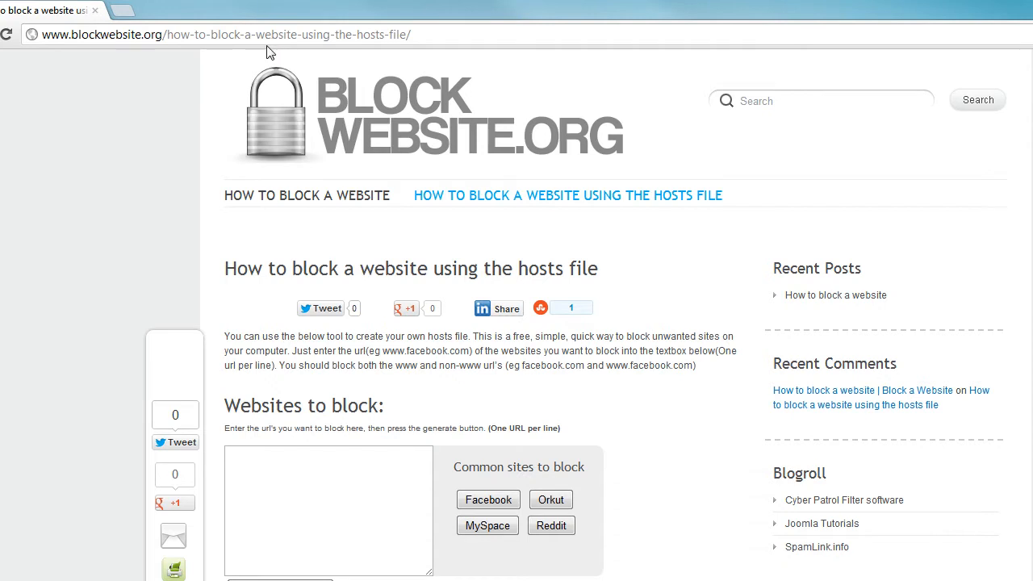
mouse_move(258, 61)
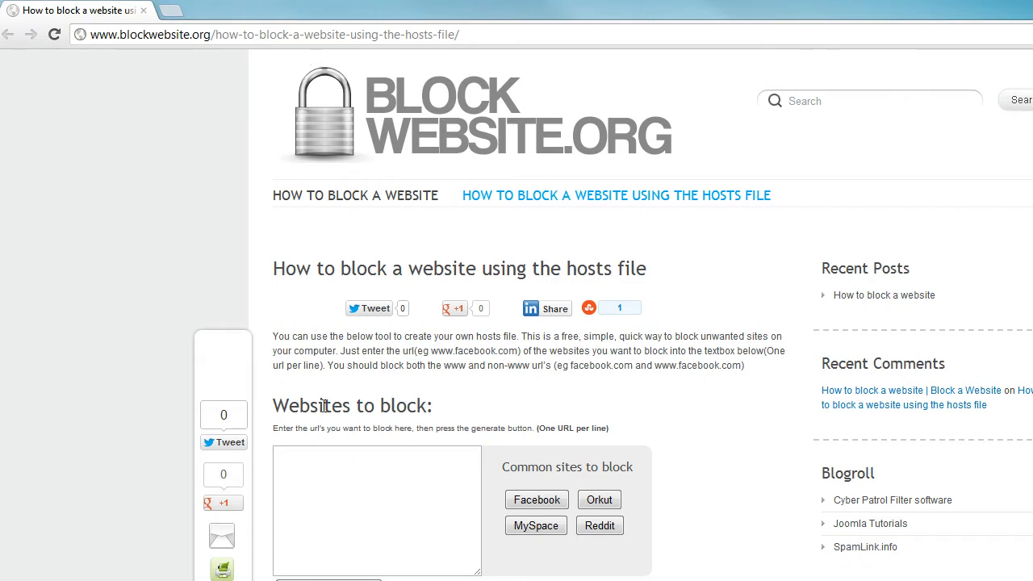
scroll("down", 3)
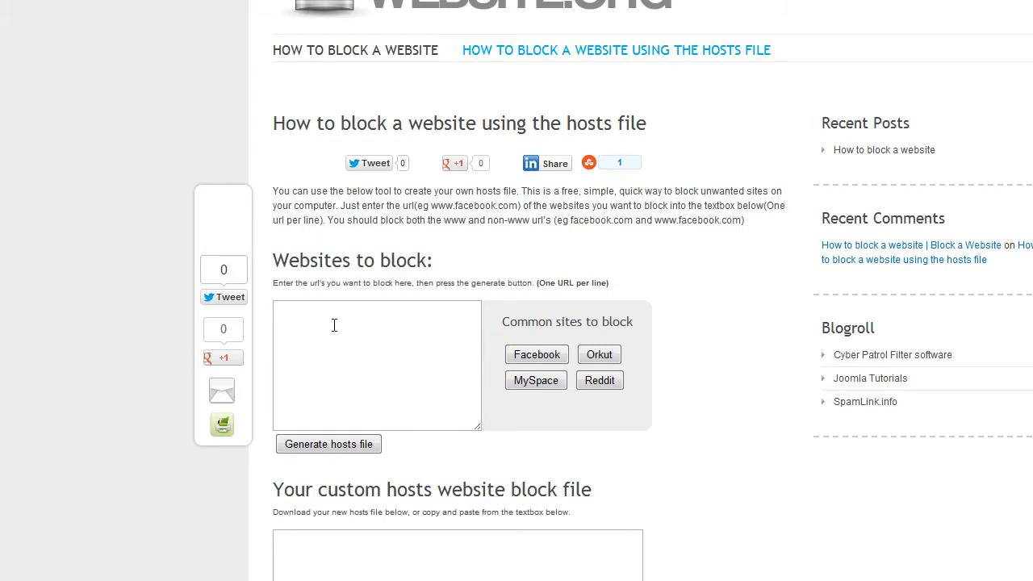
mouse_move(333, 325)
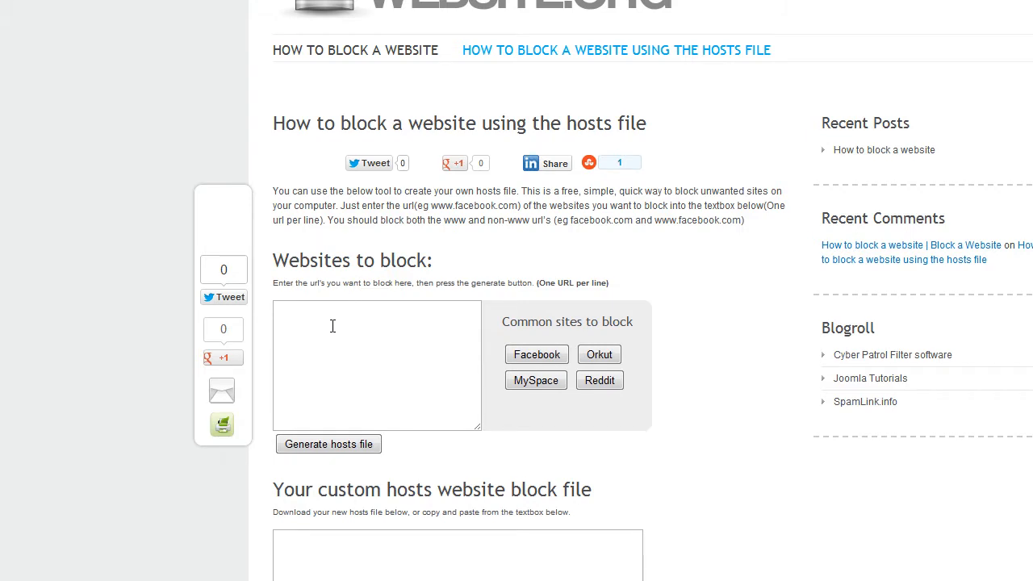
left_click(377, 364)
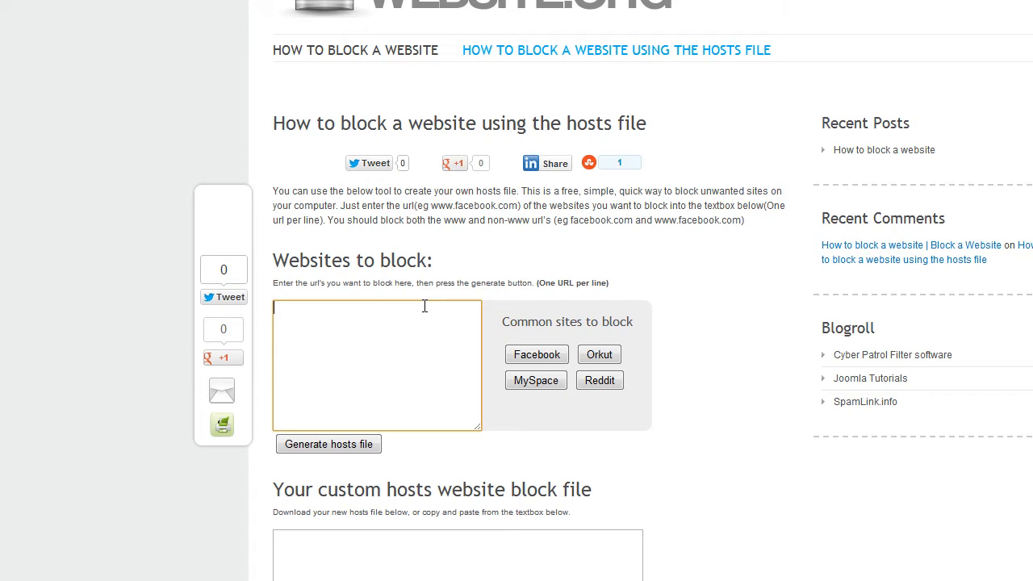
type("www.")
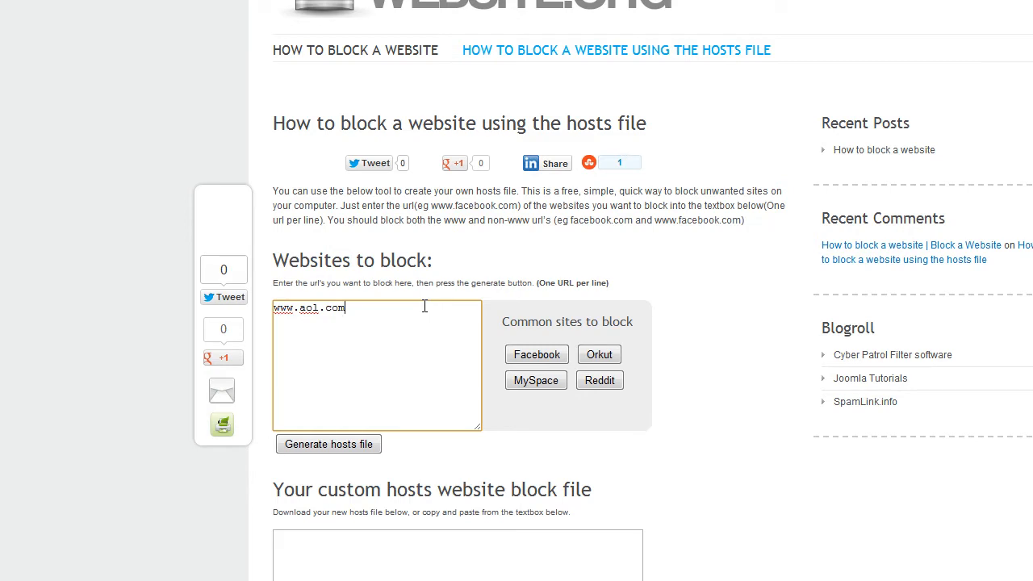
type("ao")
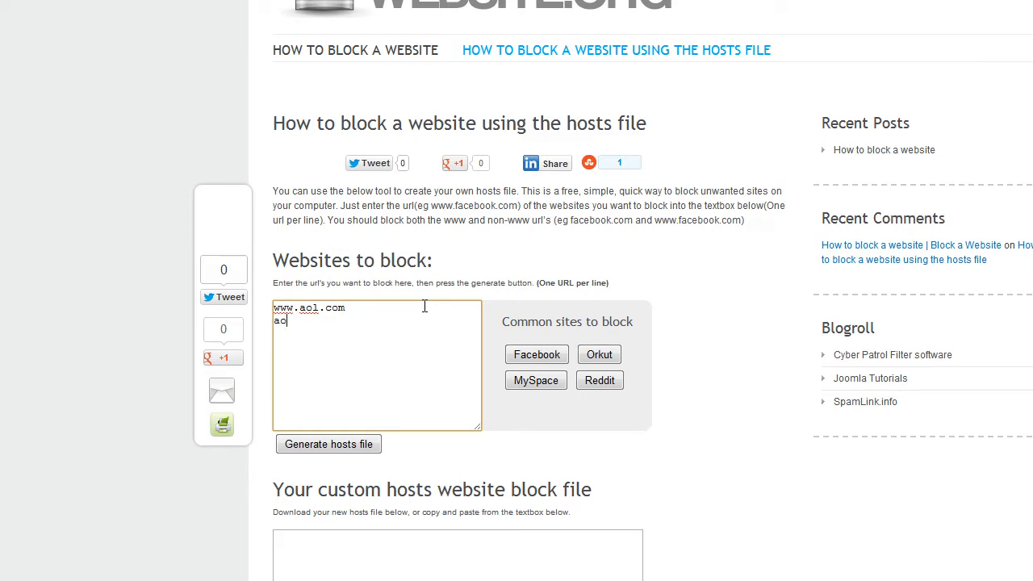
type("l.com")
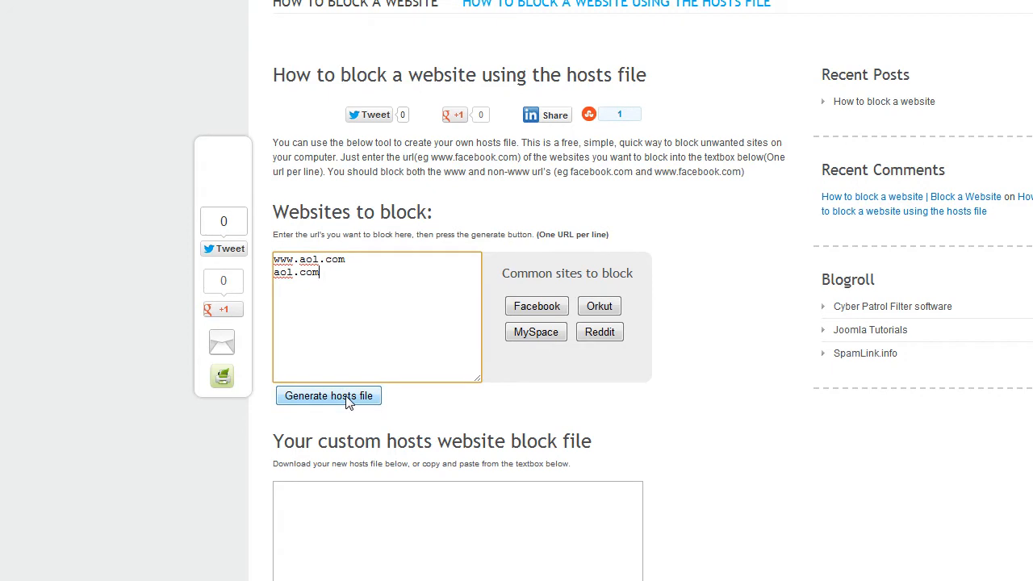
left_click(329, 396)
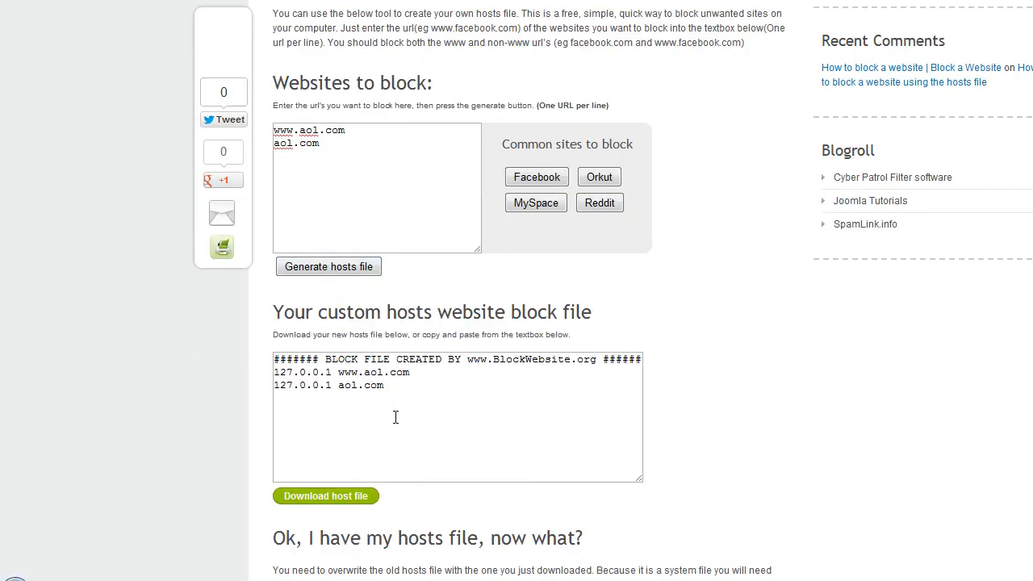
scroll("down", 3)
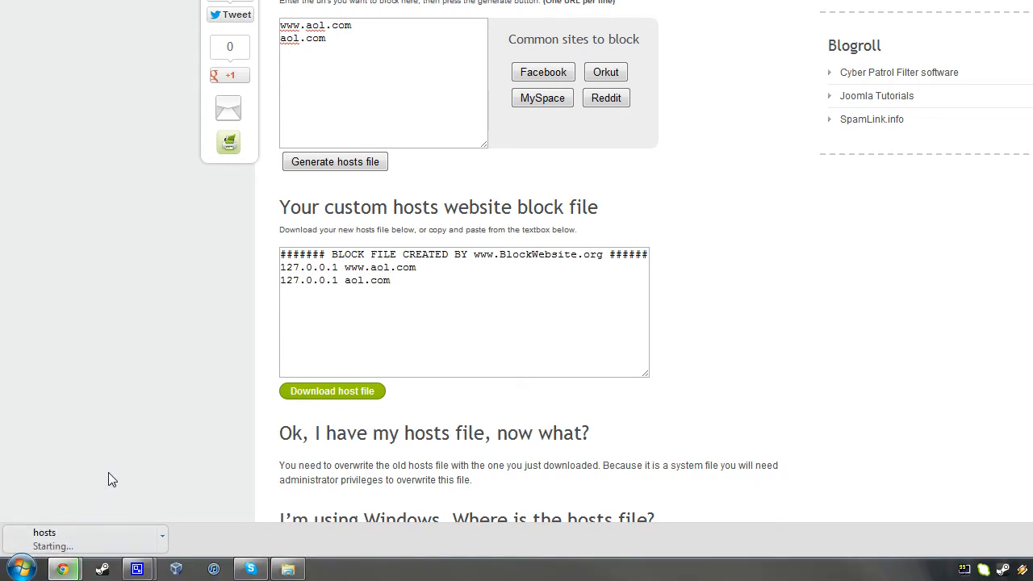
scroll("up", 3)
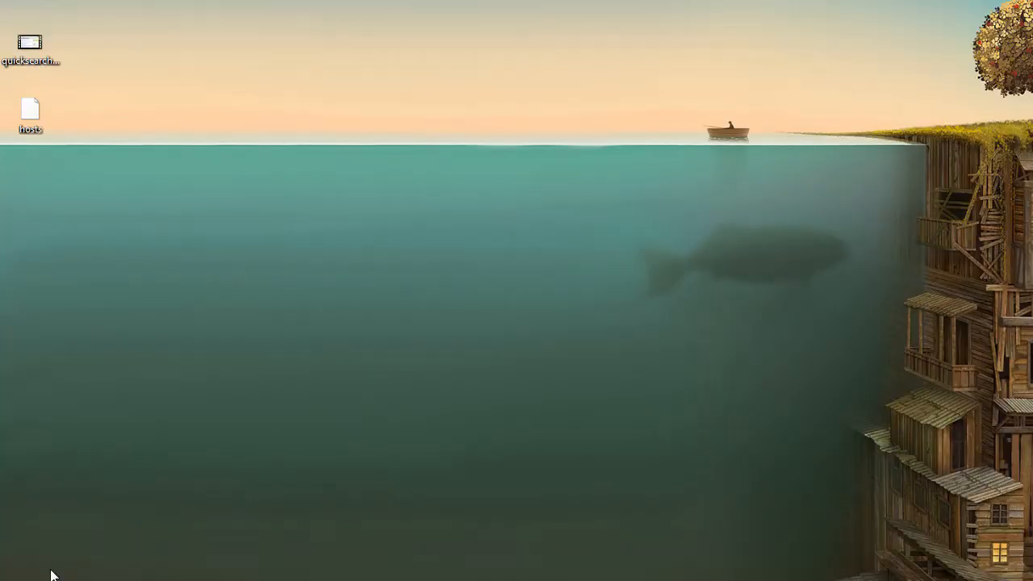
- Browse from Computer through Local Disk (C:), Windows, System32 and drivers into the etc folder
left_click(21, 569)
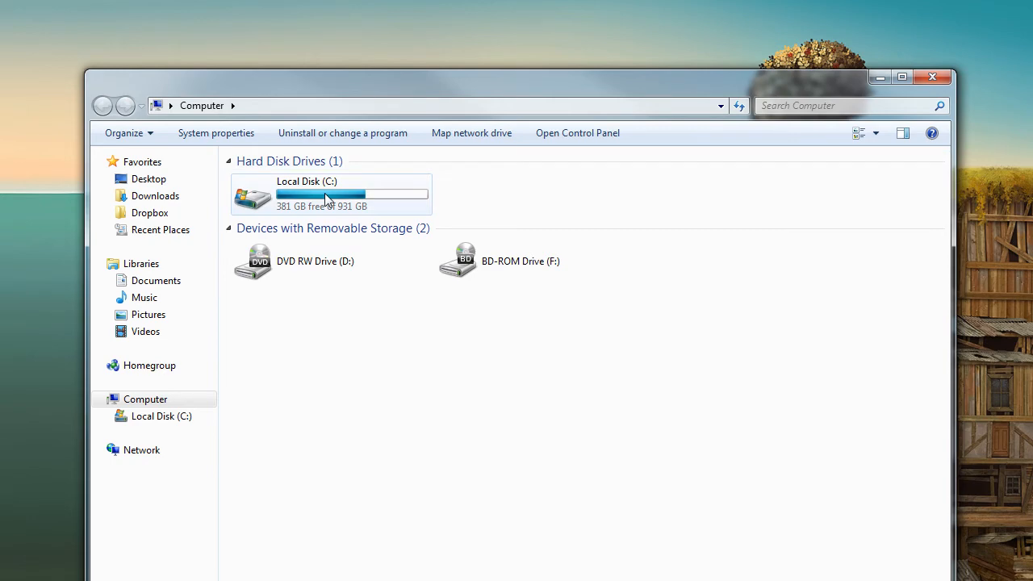
double_click(331, 194)
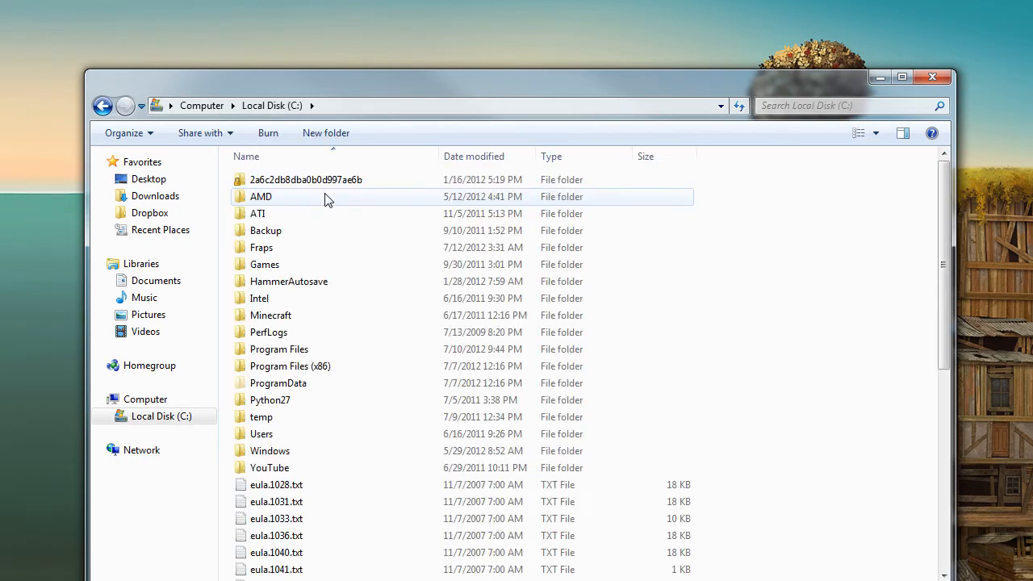
double_click(270, 450)
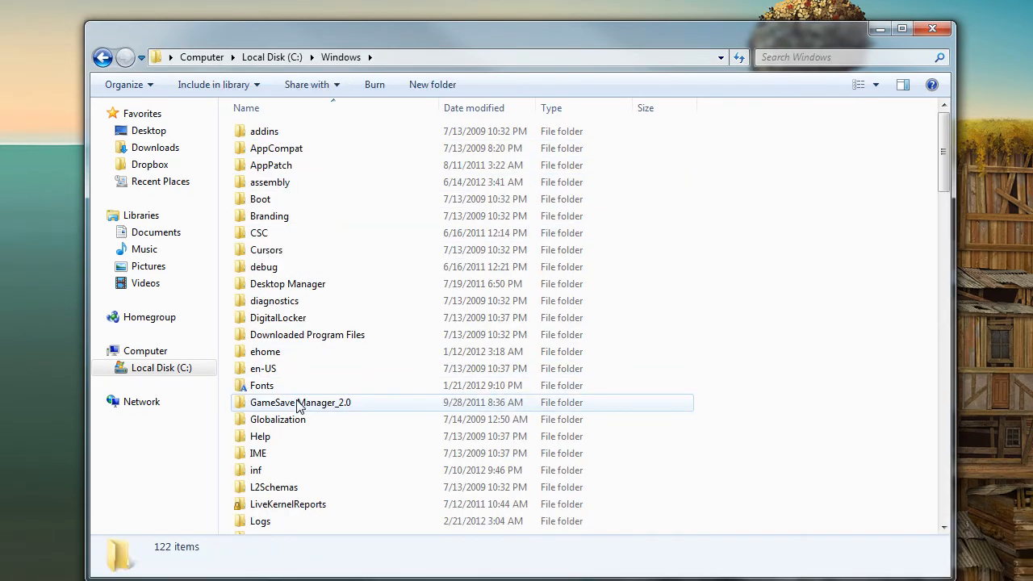
scroll("down", 3)
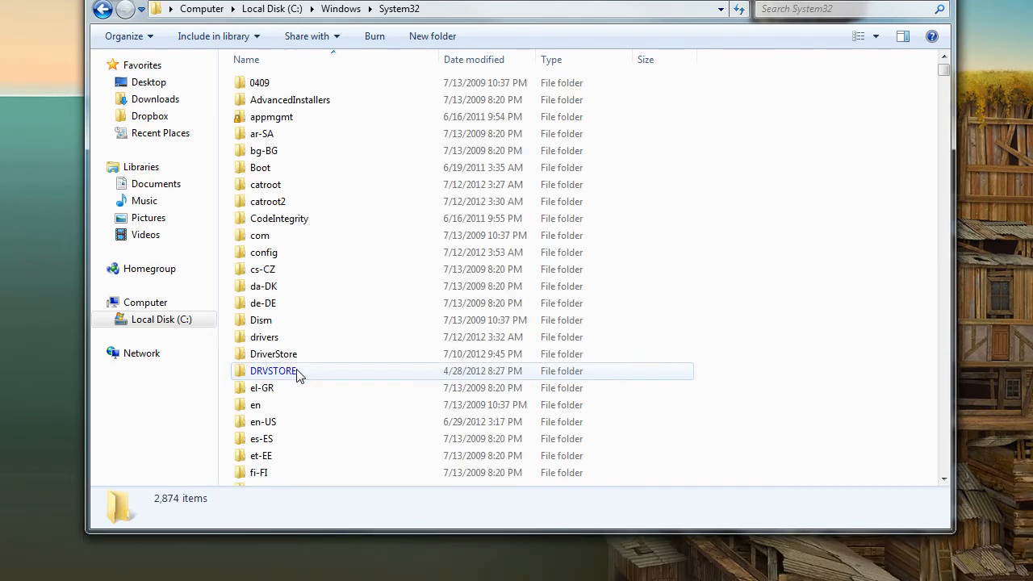
left_click(263, 337)
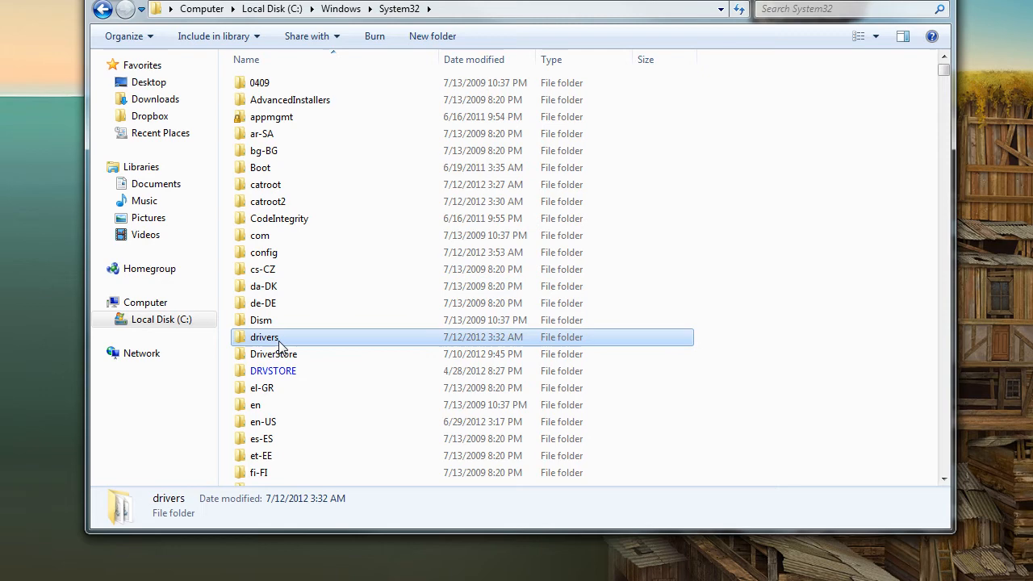
double_click(264, 336)
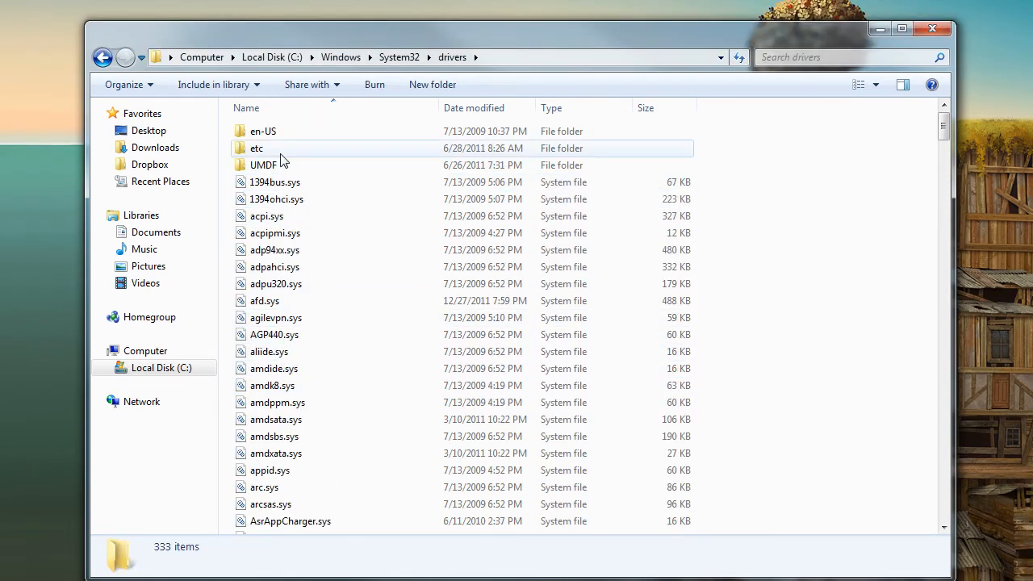
double_click(257, 148)
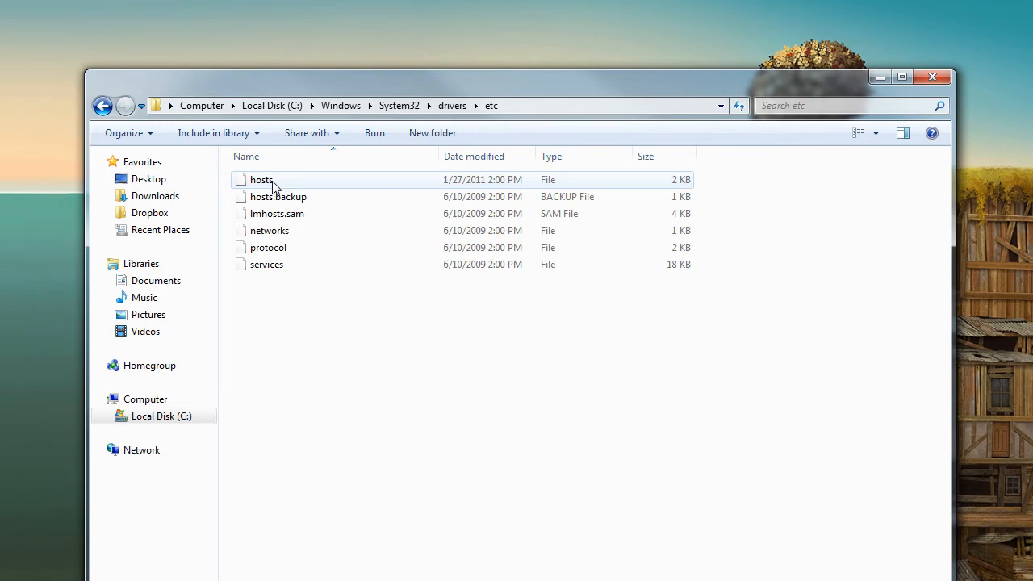
left_click(261, 179)
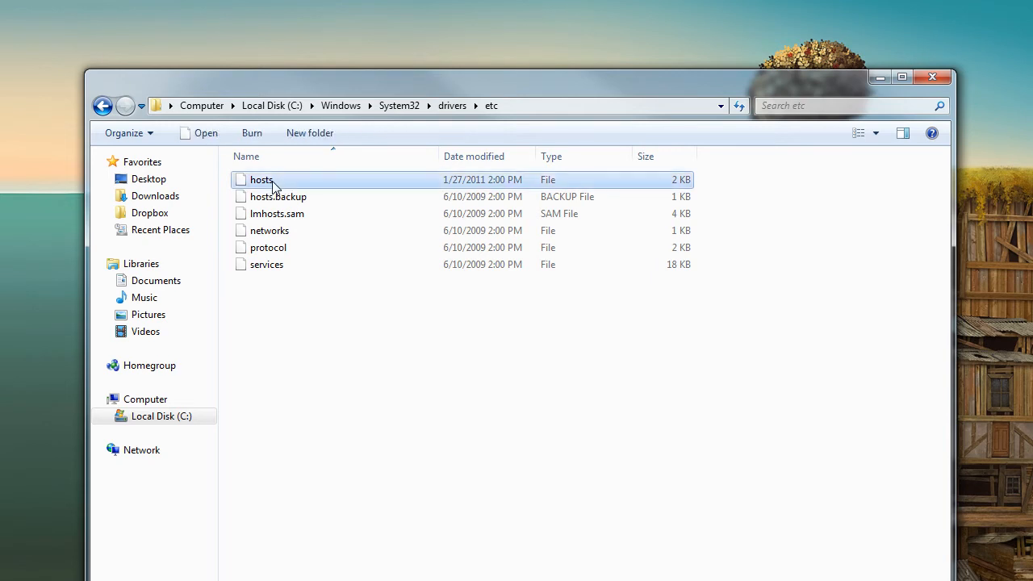
left_click(261, 180)
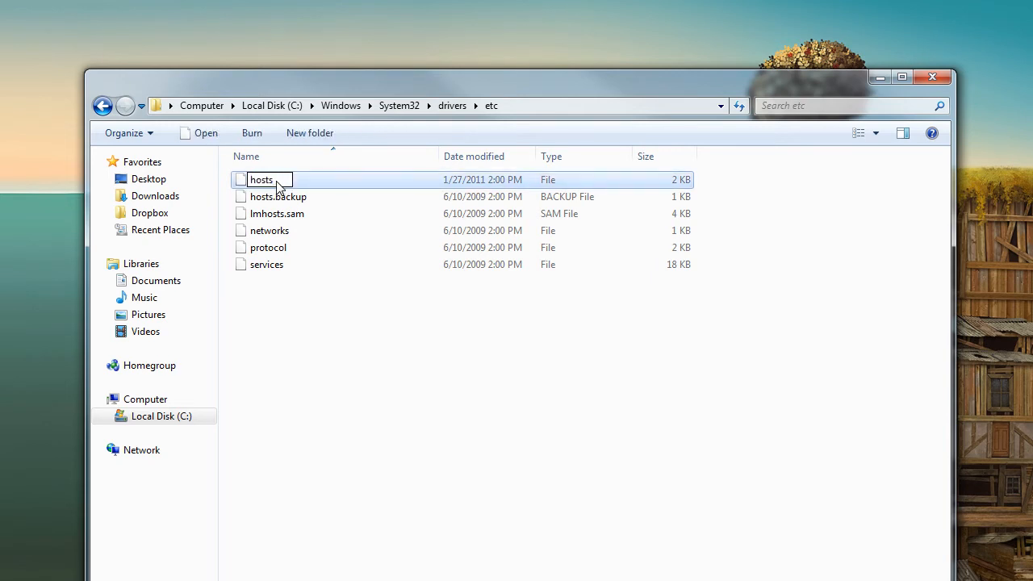
type(".backup")
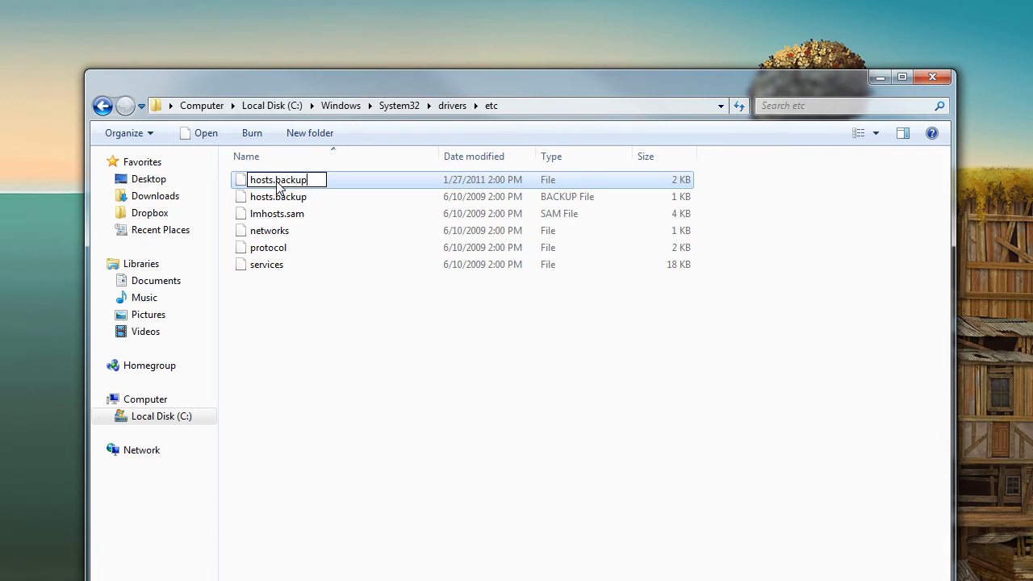
type("2")
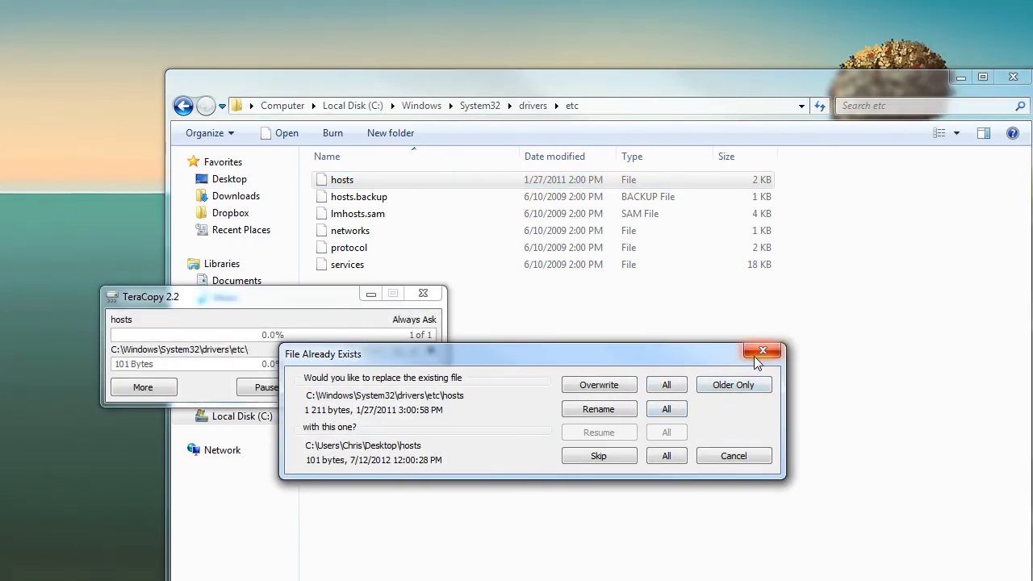
mouse_move(762, 350)
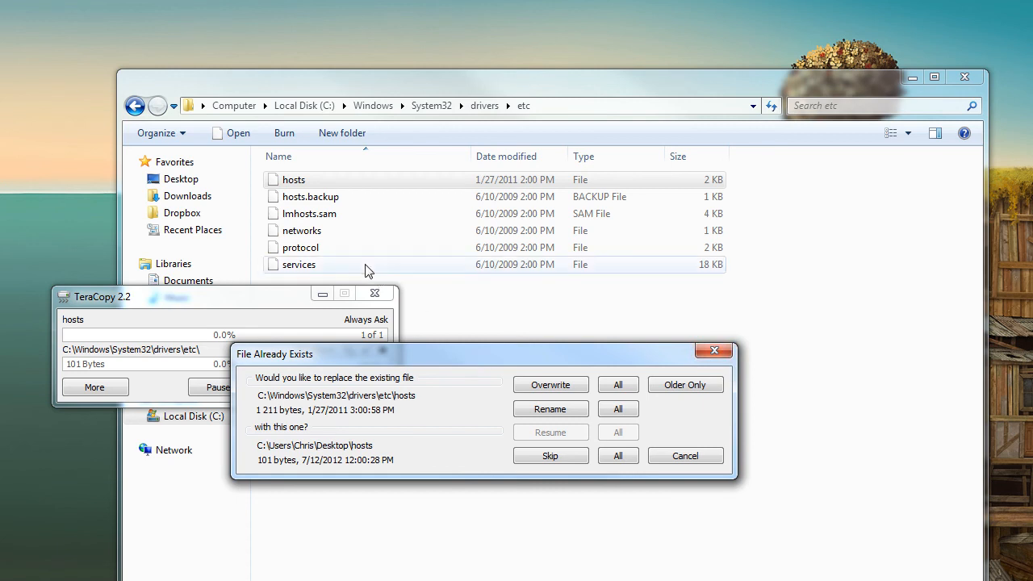
mouse_move(471, 280)
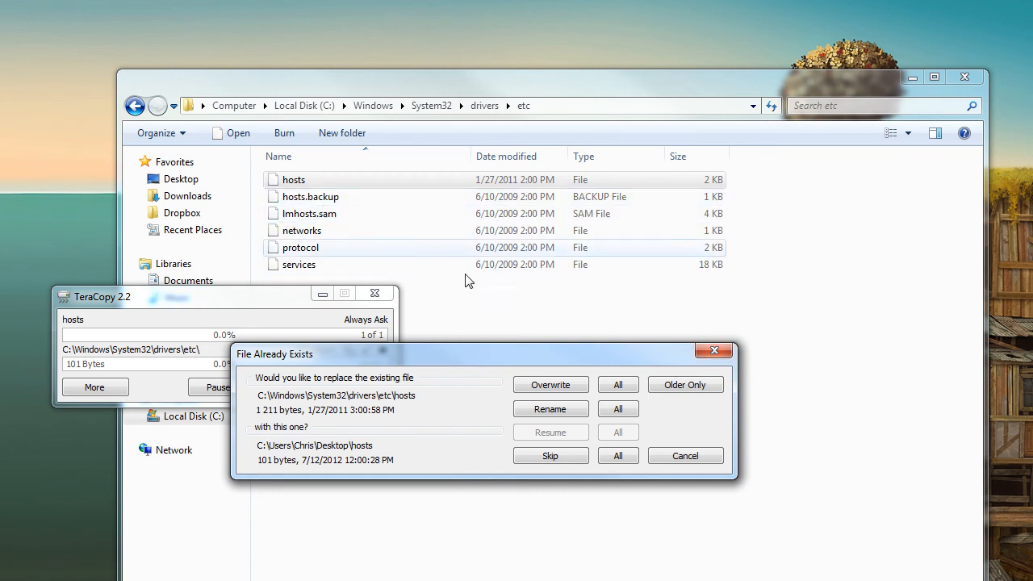
- Overwrite the existing hosts file in etc with the downloaded one and close TeraCopy
left_click(549, 384)
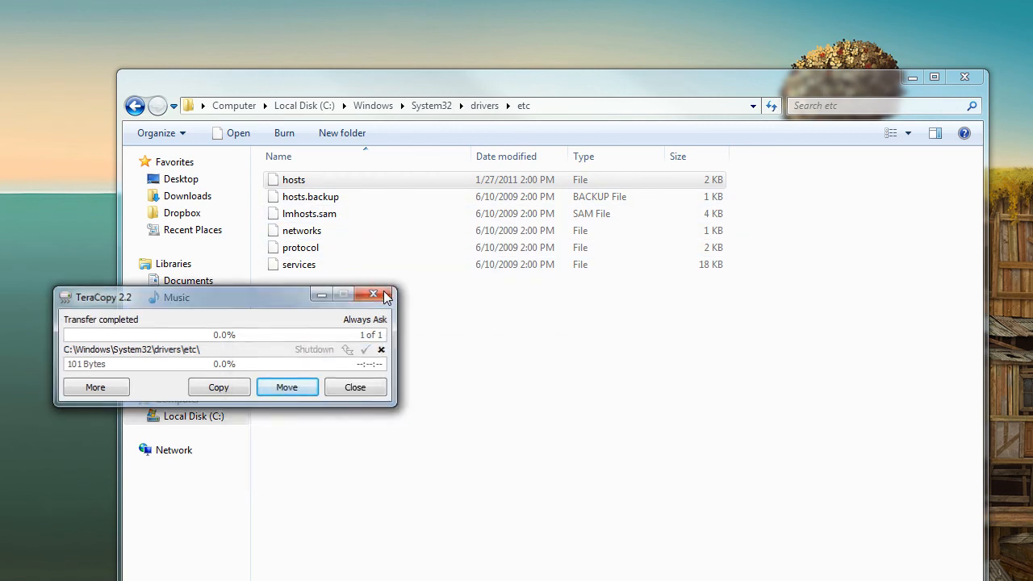
left_click(373, 293)
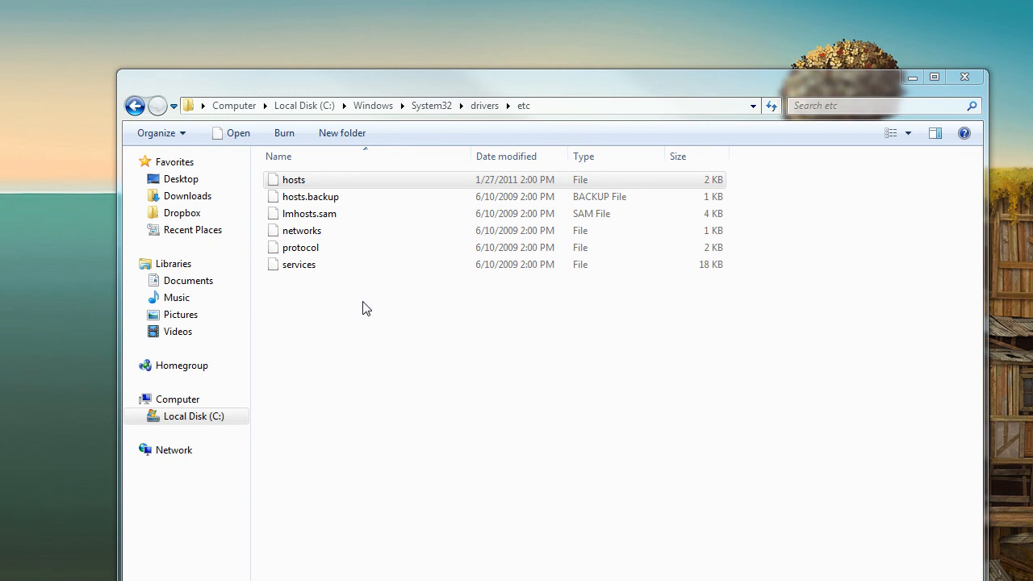